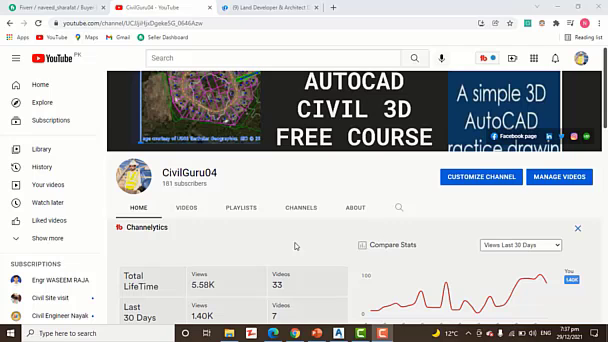
{"action": "mouse_move", "coordinate": [300, 245]}
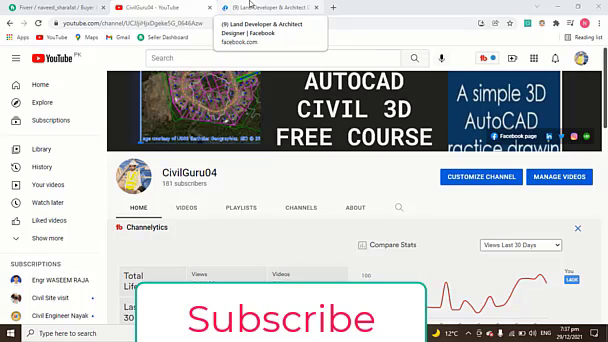
Switch to the Land Developer & Architect Designer Facebook page and scroll through its posts.
{"action": "left_click", "coordinate": [280, 11]}
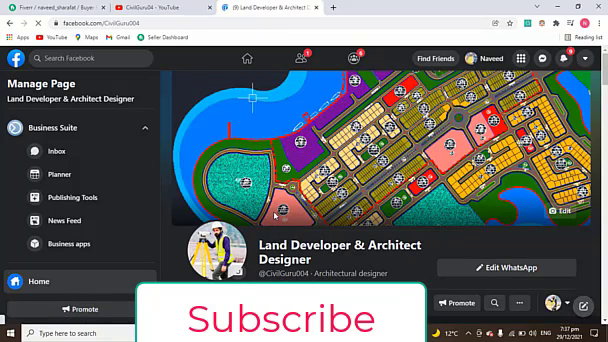
{"action": "scroll", "scroll_direction": "down", "scroll_amount": 3}
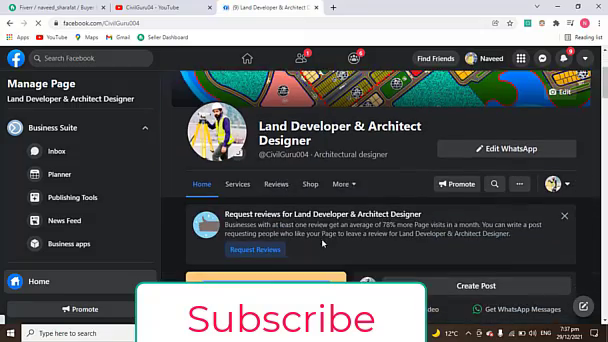
{"action": "scroll", "scroll_direction": "down", "scroll_amount": 3}
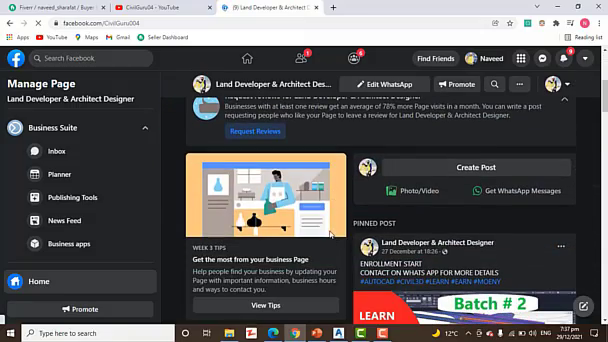
{"action": "scroll", "scroll_direction": "down", "scroll_amount": 3}
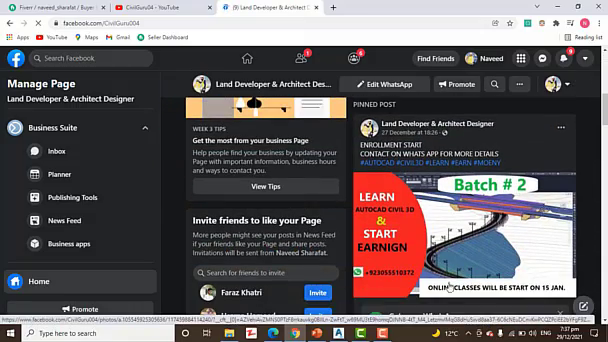
{"action": "scroll", "scroll_direction": "down", "scroll_amount": 3}
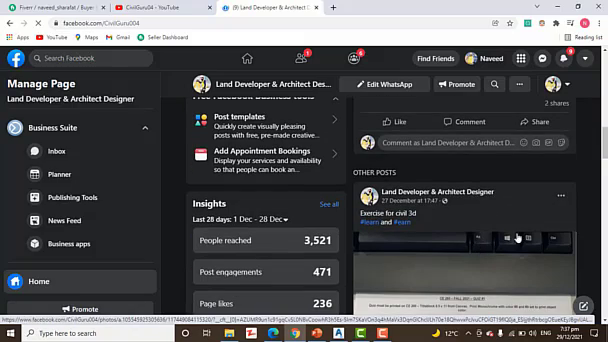
{"action": "scroll", "scroll_direction": "down", "scroll_amount": 3}
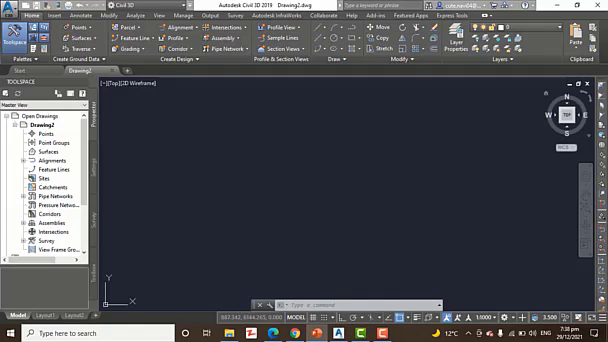
{"action": "mouse_move", "coordinate": [465, 211]}
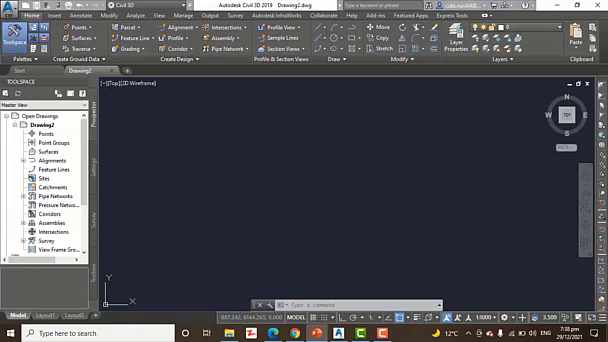
{"action": "mouse_move", "coordinate": [278, 189]}
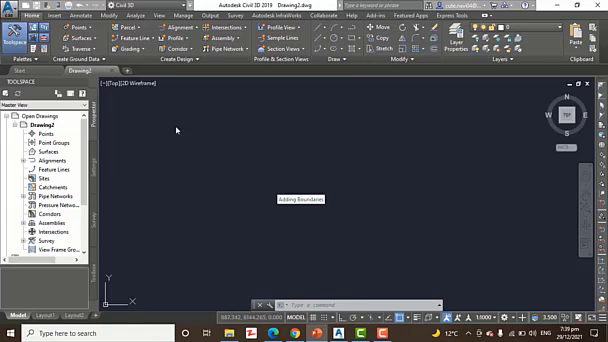
Open Surface Boundaries.dwg to show the EG surface contours.
{"action": "left_click", "coordinate": [10, 8]}
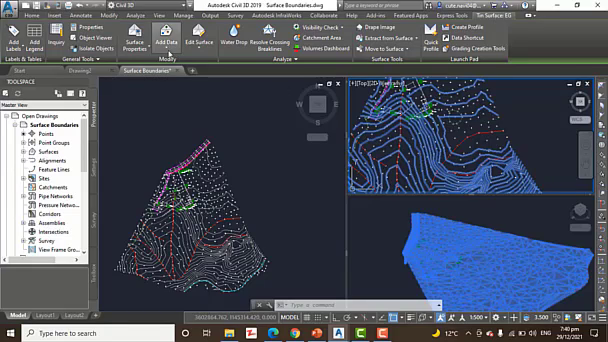
{"action": "left_click", "coordinate": [167, 37]}
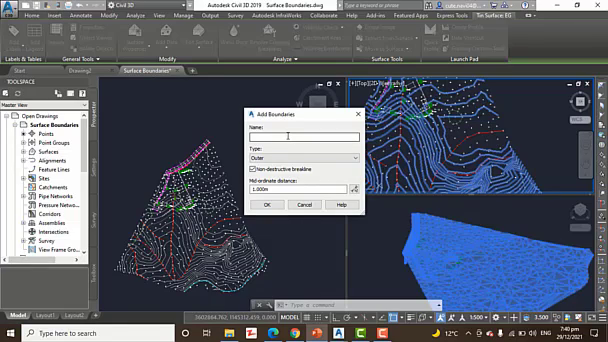
Enter 'B' as the name of the outer boundary.
{"action": "type", "text": "b"}
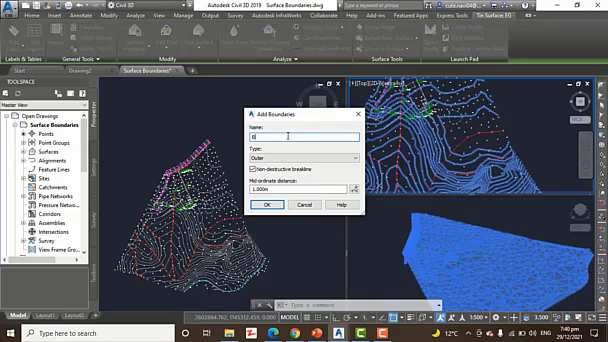
{"action": "type", "text": "B"}
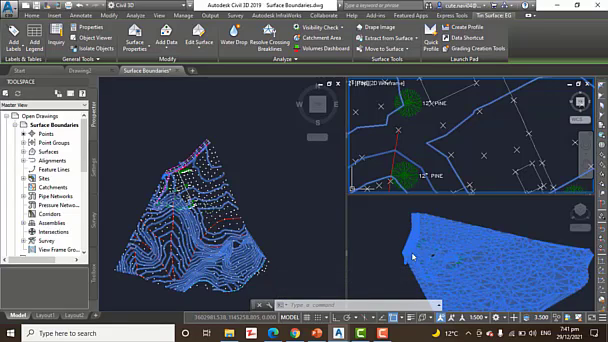
{"action": "mouse_move", "coordinate": [435, 272]}
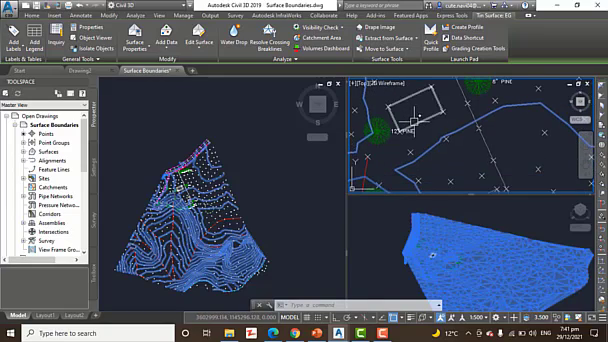
{"action": "mouse_move", "coordinate": [415, 120]}
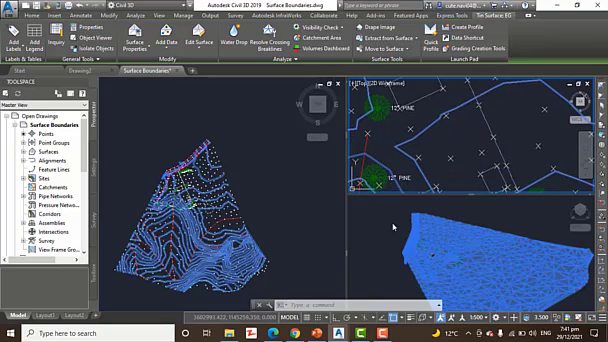
{"action": "mouse_move", "coordinate": [390, 224]}
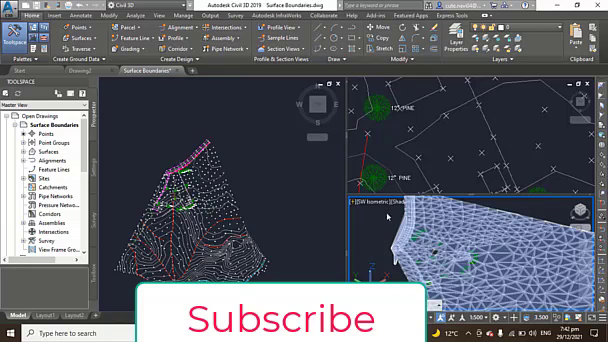
{"action": "mouse_move", "coordinate": [389, 135]}
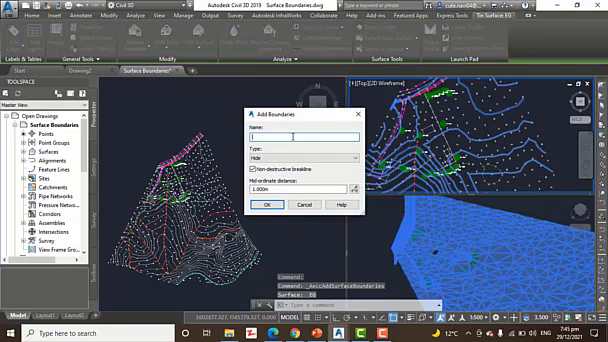
Name the hide boundary 'Bd' for the building footprints.
{"action": "type", "text": "Bd"}
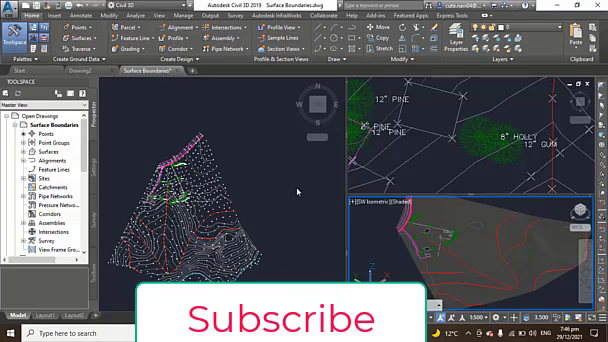
{"action": "mouse_move", "coordinate": [305, 196]}
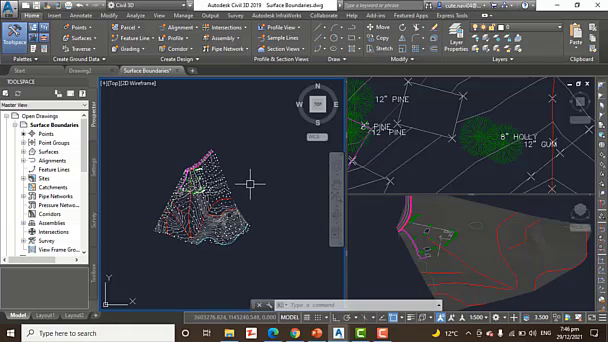
{"action": "mouse_move", "coordinate": [295, 212]}
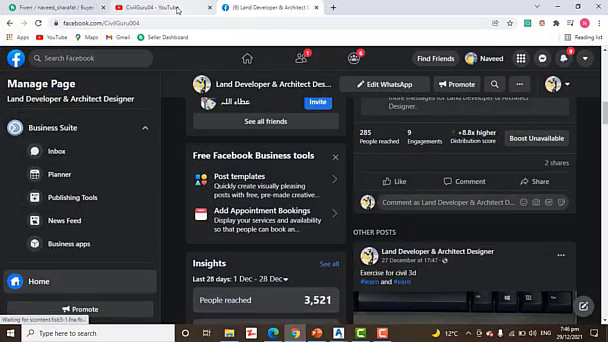
Switch to the CivilGuru04 YouTube channel tab in the browser.
{"action": "left_click", "coordinate": [160, 9]}
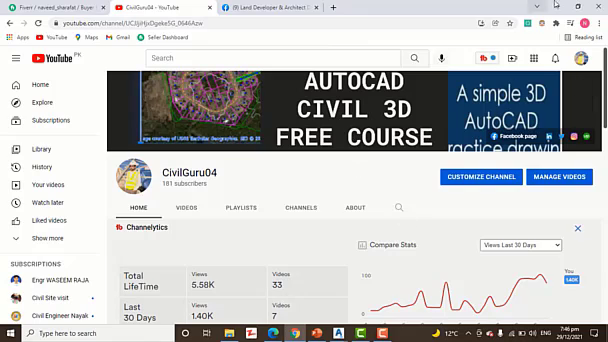